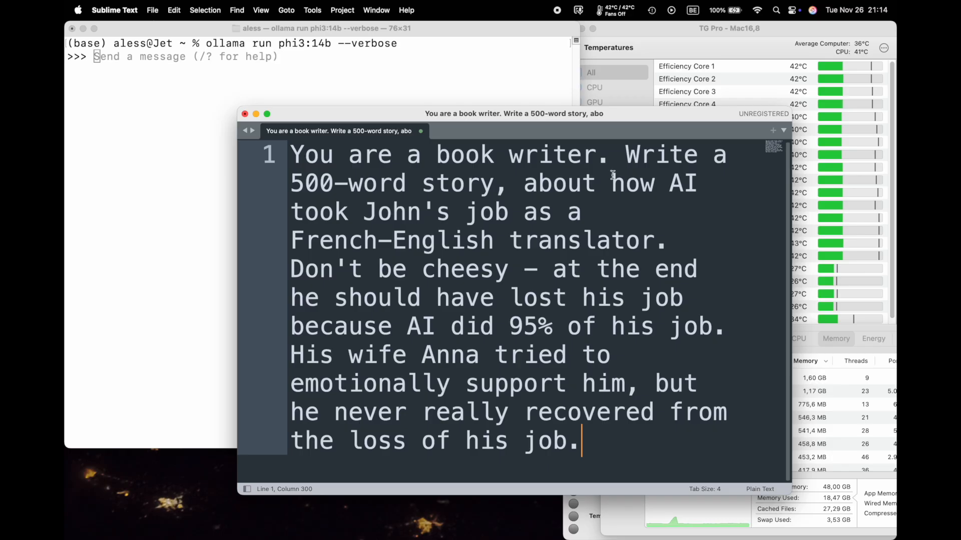
mouse_move(596, 229)
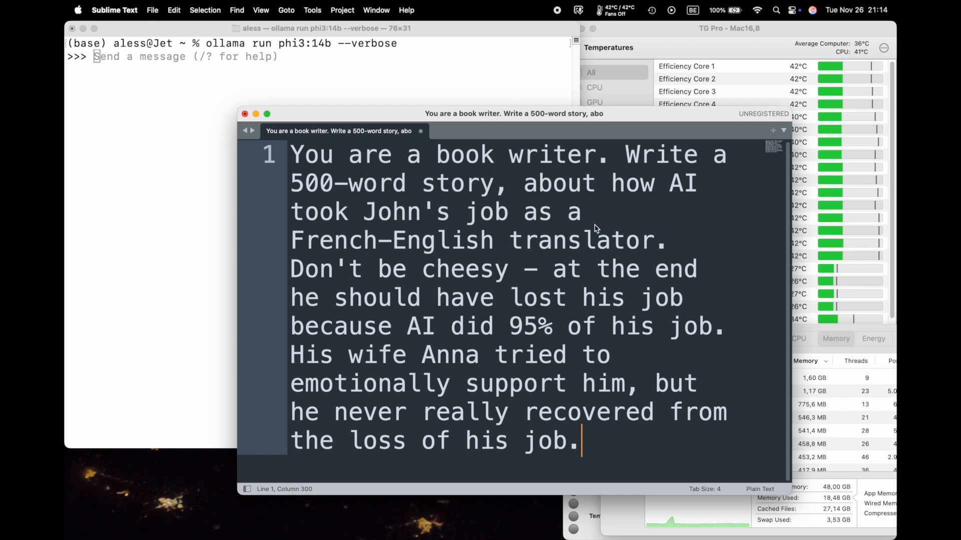
Select all of the 299-character story prompt about John losing his translator job to AI
key("cmd+a")
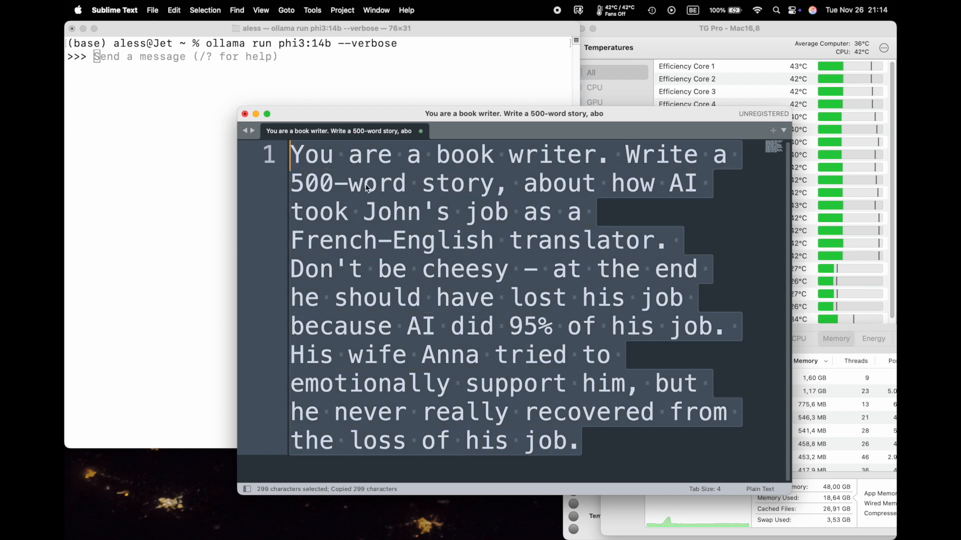